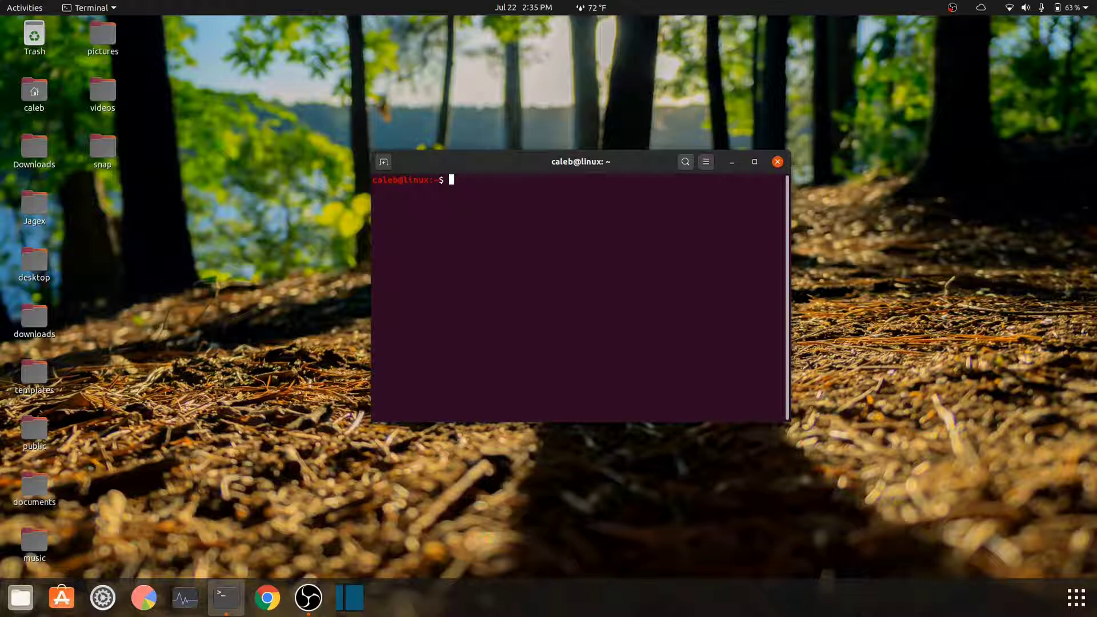
Type 'sudo apt-get install gedit' at the prompt, then clear it with Ctrl+C.
{"action": "type", "text": "s"}
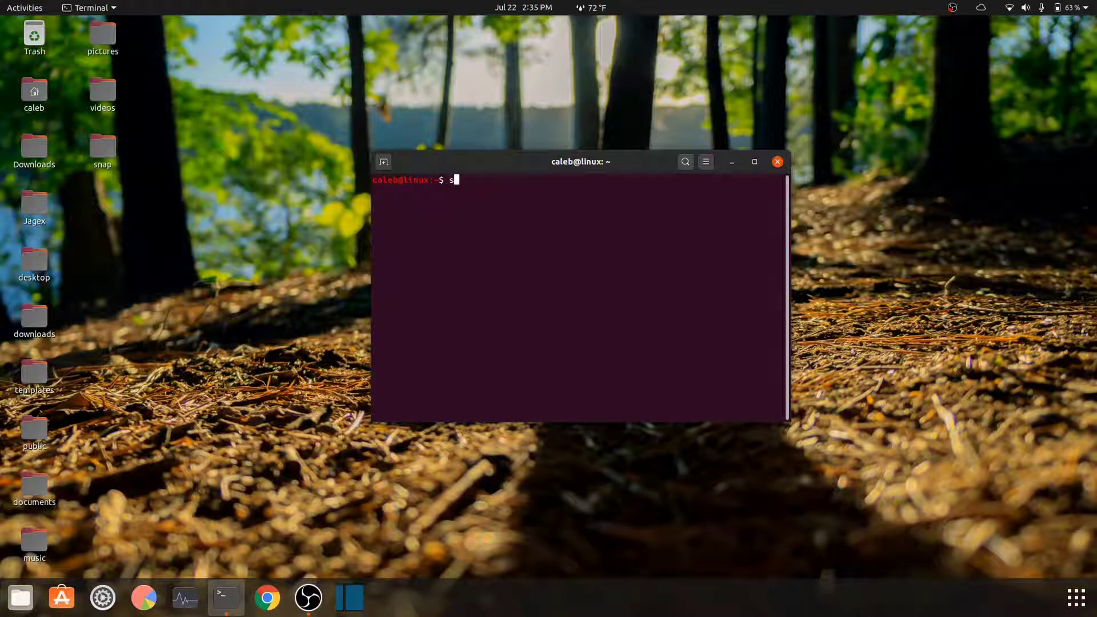
{"action": "type", "text": "udo apt-get insta"}
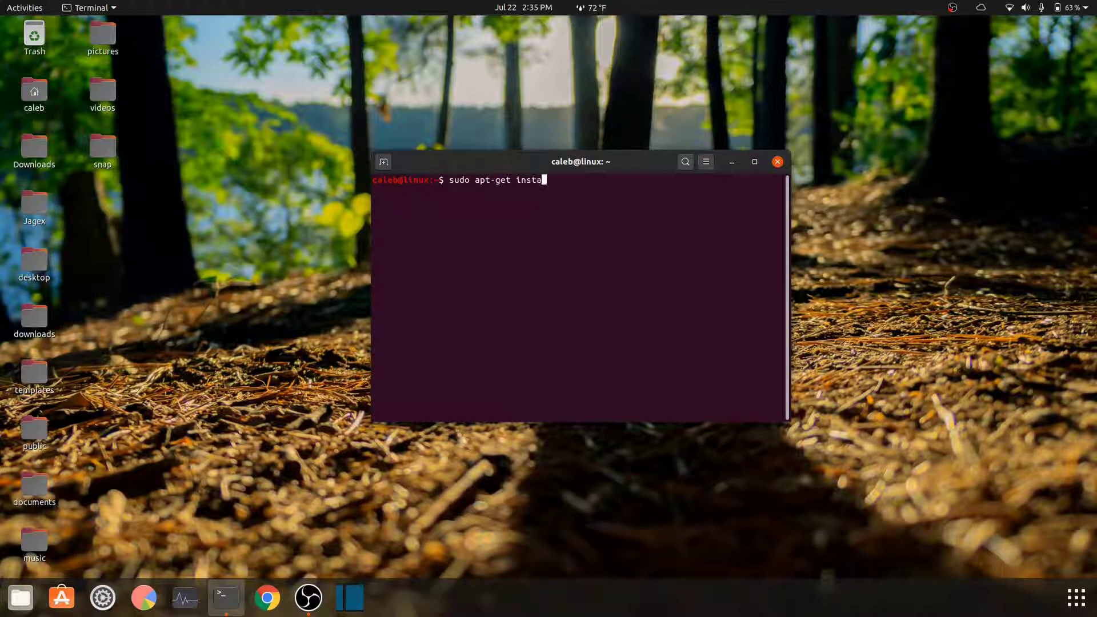
{"action": "type", "text": "ll gedit"}
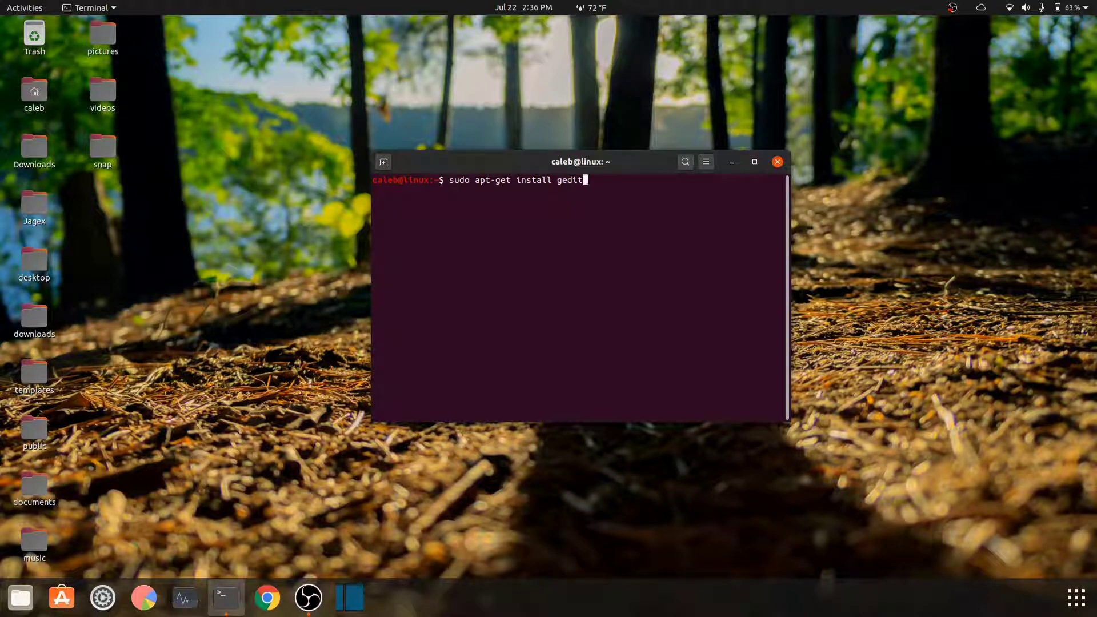
{"action": "key", "text": "ctrl+c"}
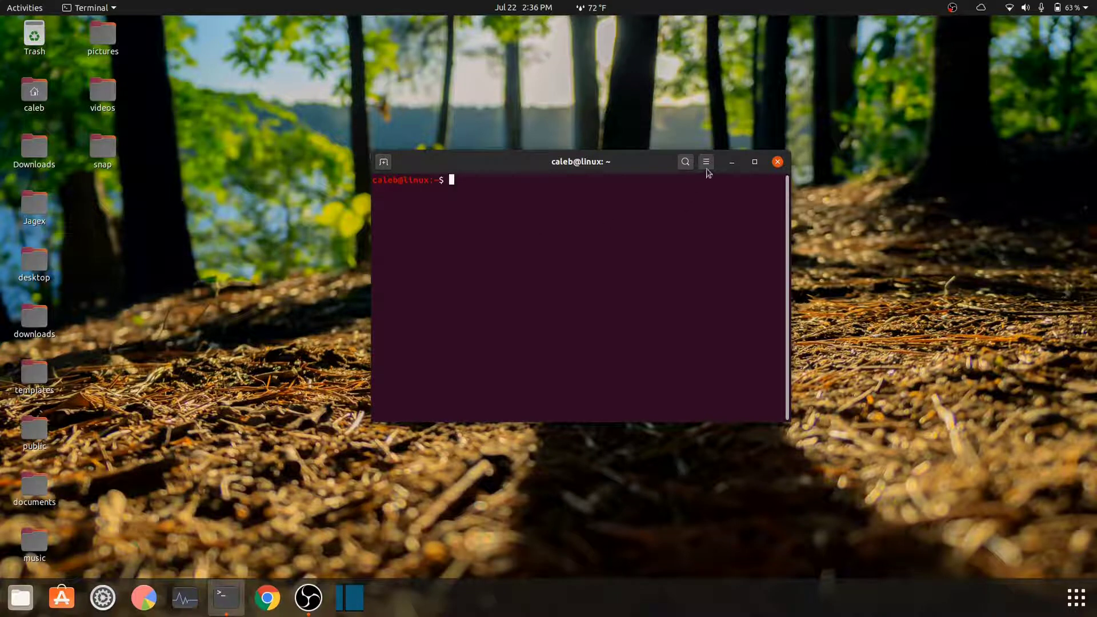
{"action": "left_click", "coordinate": [706, 161]}
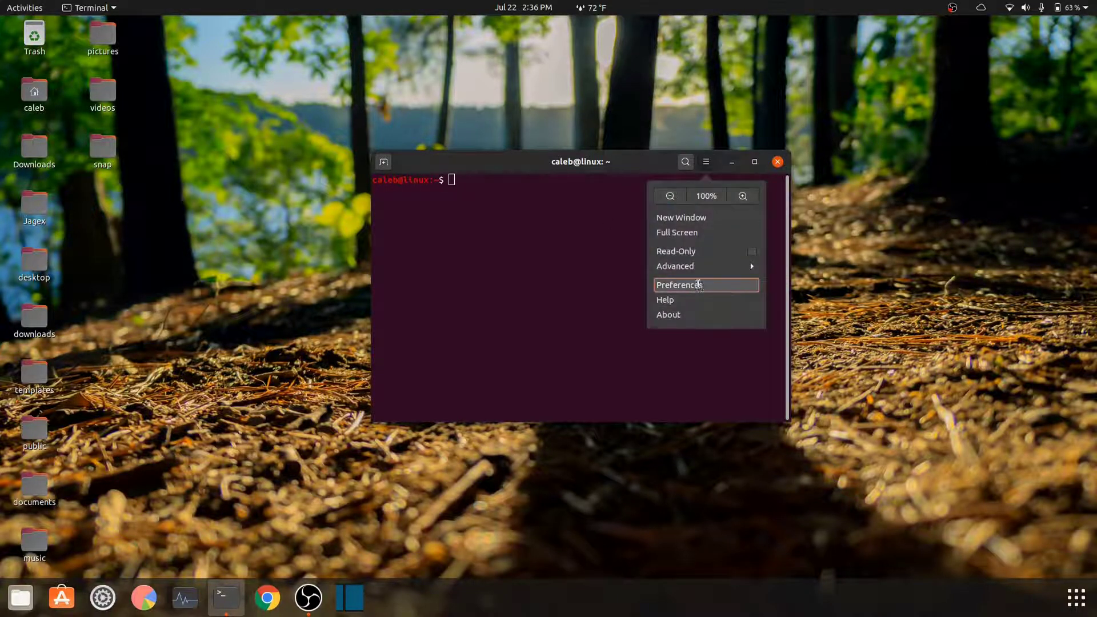
{"action": "left_click", "coordinate": [677, 285]}
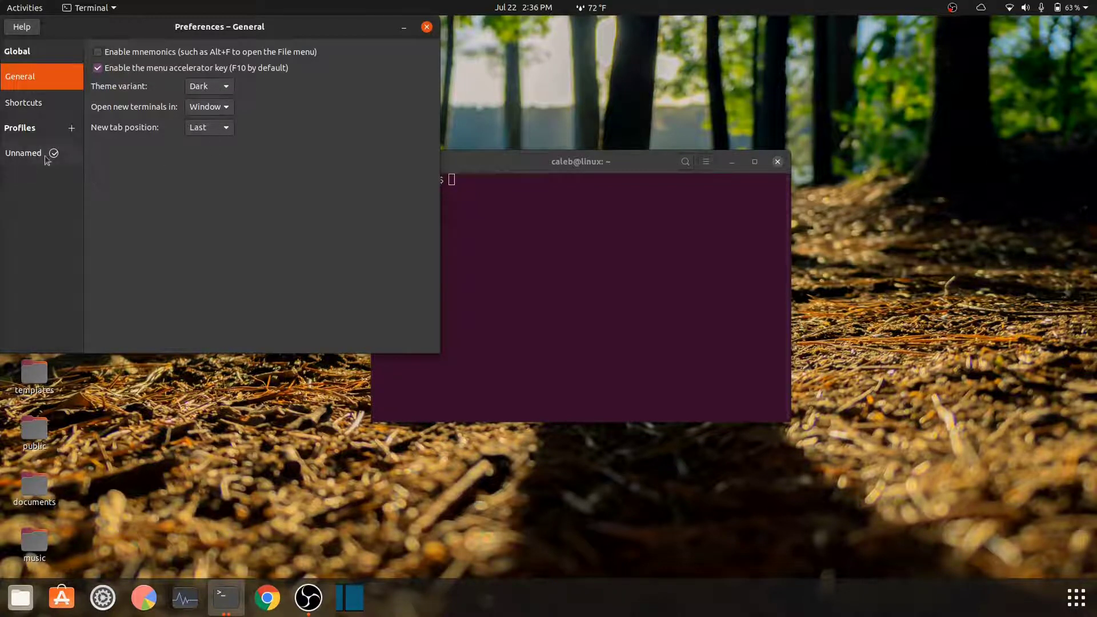
{"action": "left_click", "coordinate": [23, 153]}
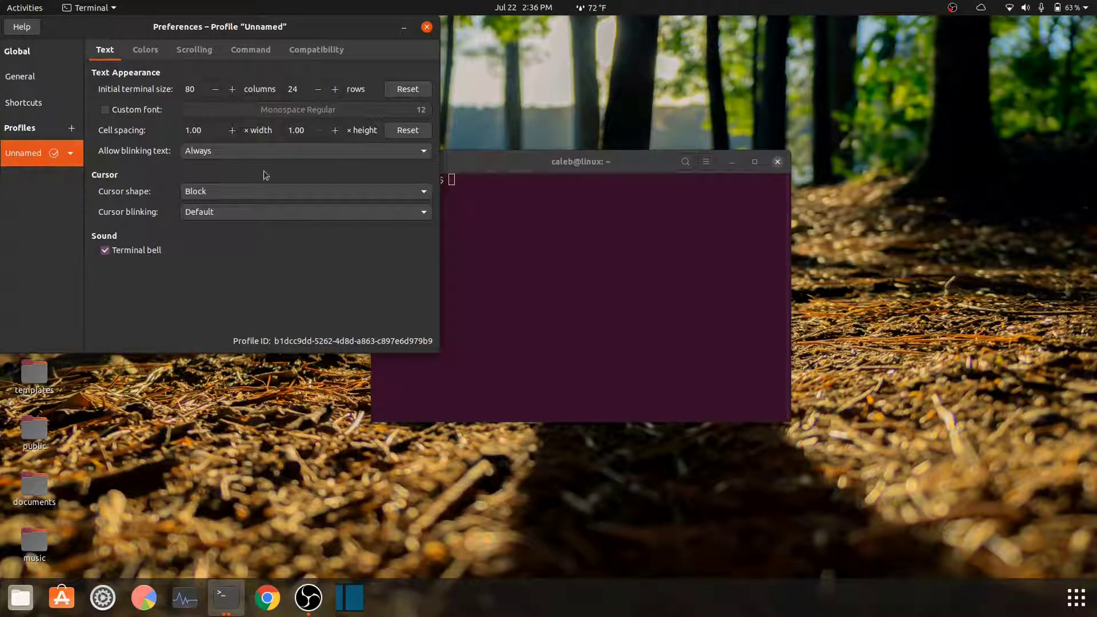
{"action": "left_click", "coordinate": [145, 49]}
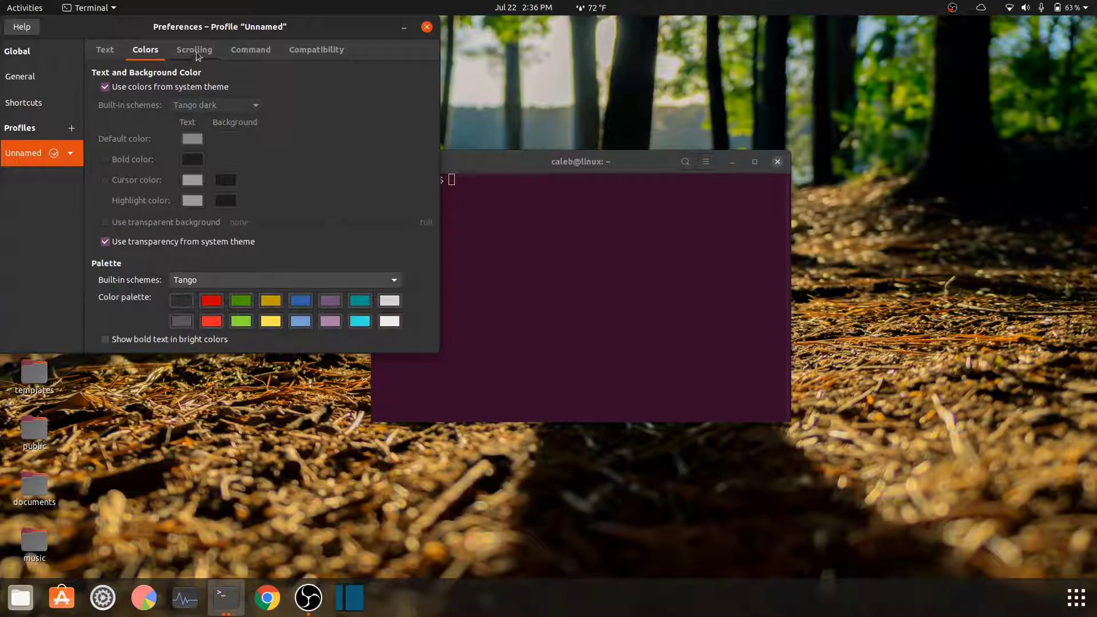
{"action": "left_click", "coordinate": [250, 49]}
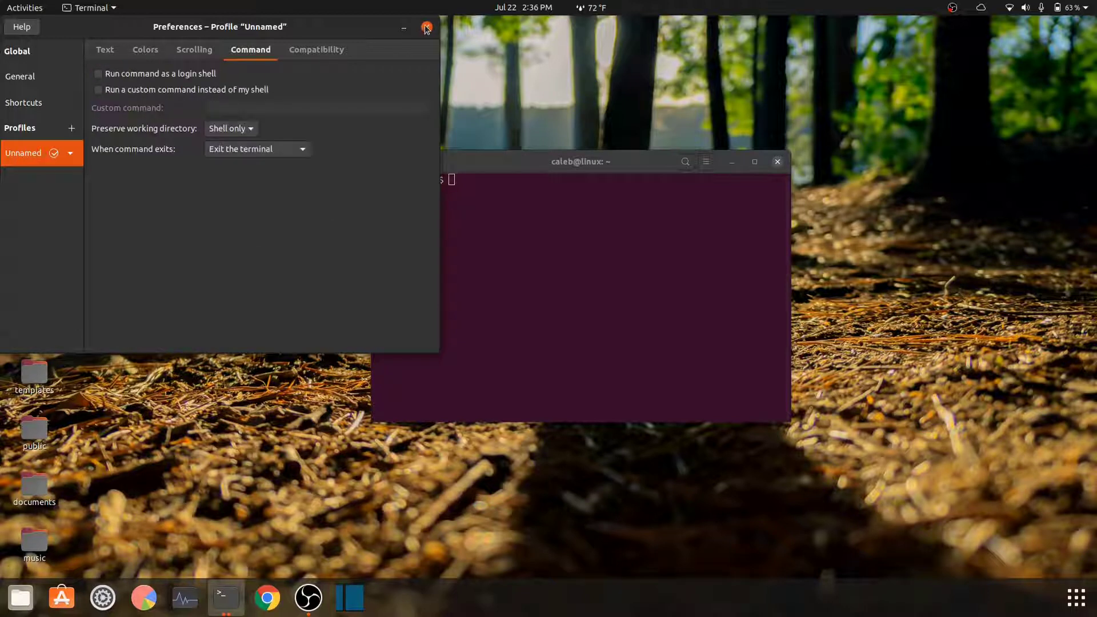
{"action": "left_click", "coordinate": [426, 27]}
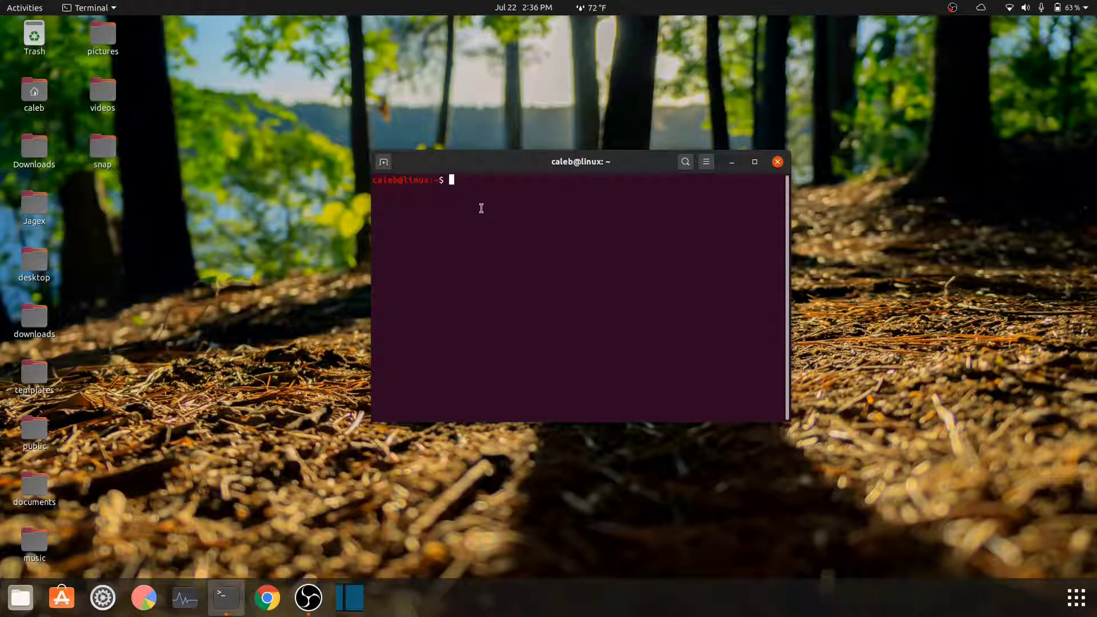
Run 'sudo gedit ~/.bashrc' and authorise it with the password.
{"action": "type", "text": "sudo"}
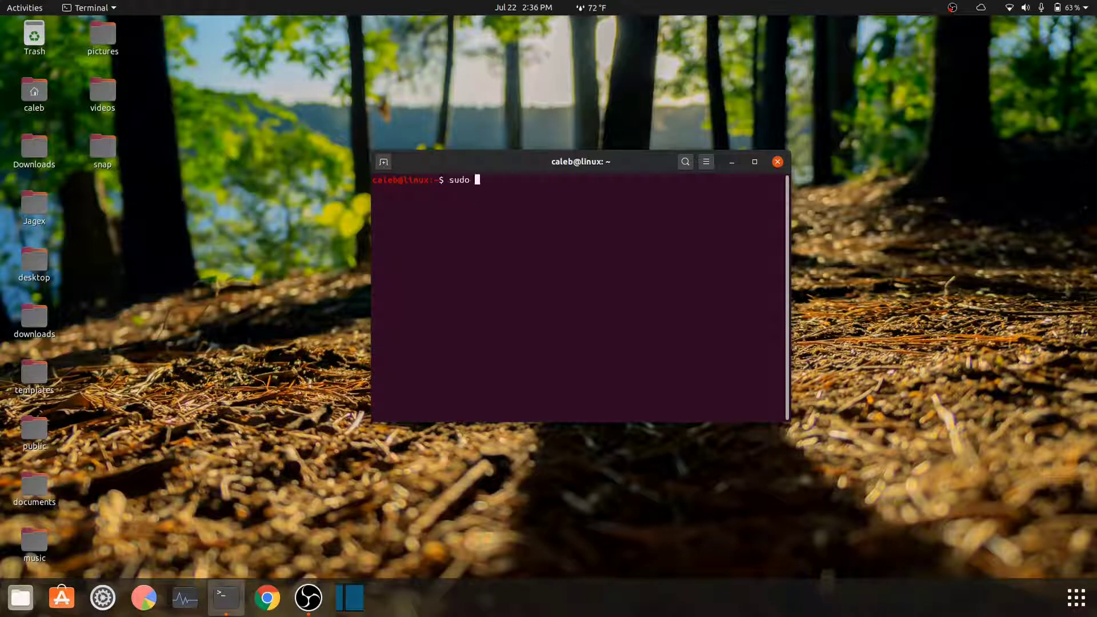
{"action": "type", "text": "gedit ~."}
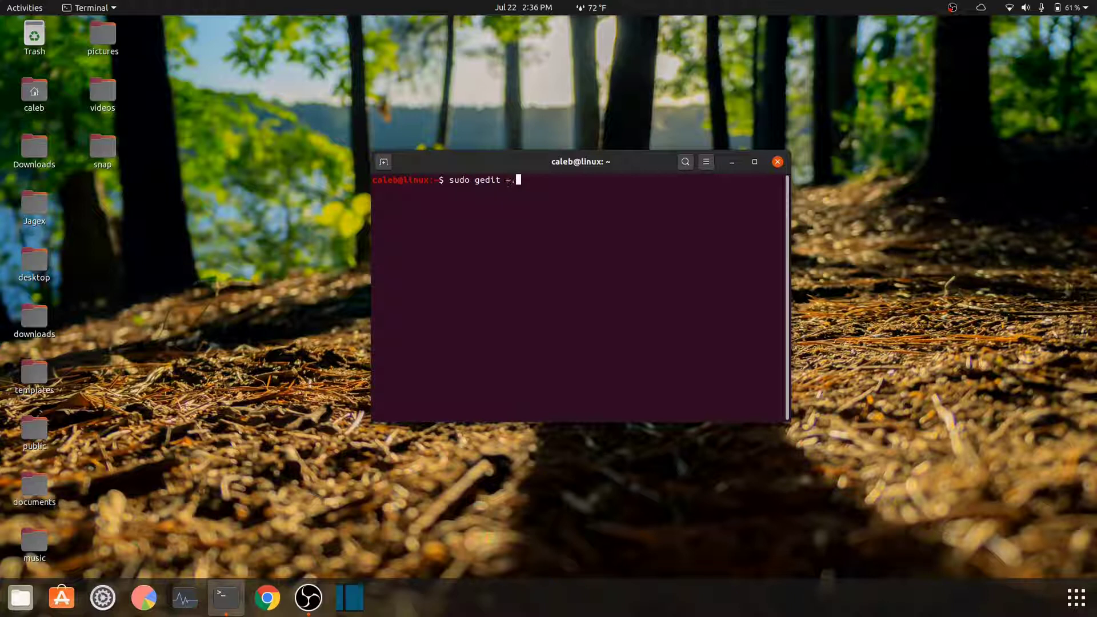
{"action": "type", "text": "/.ba"}
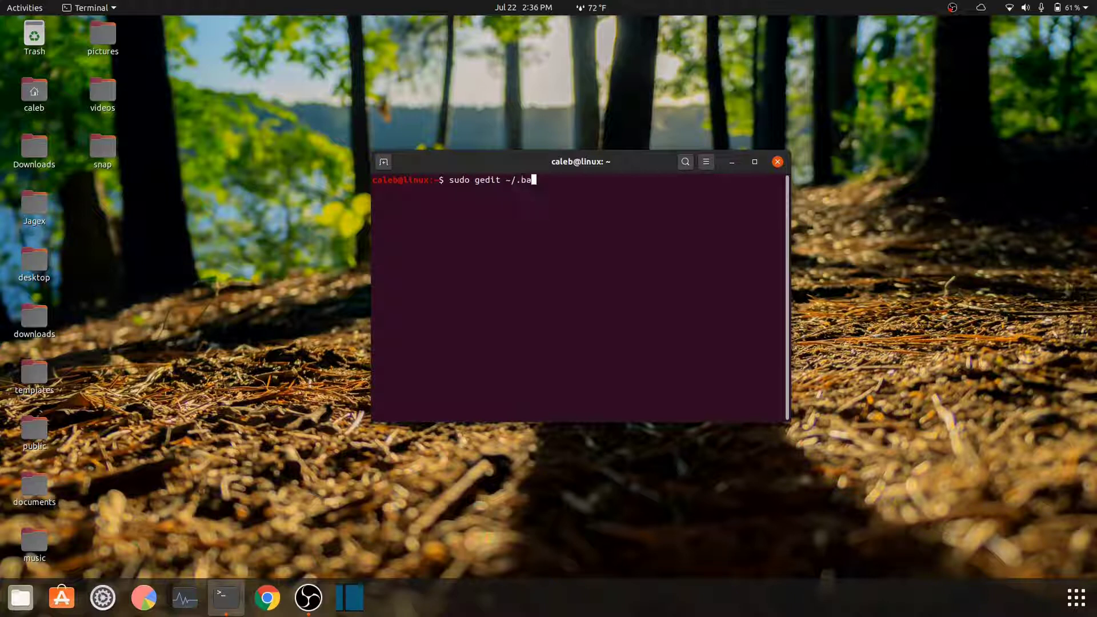
{"action": "key", "text": "Return"}
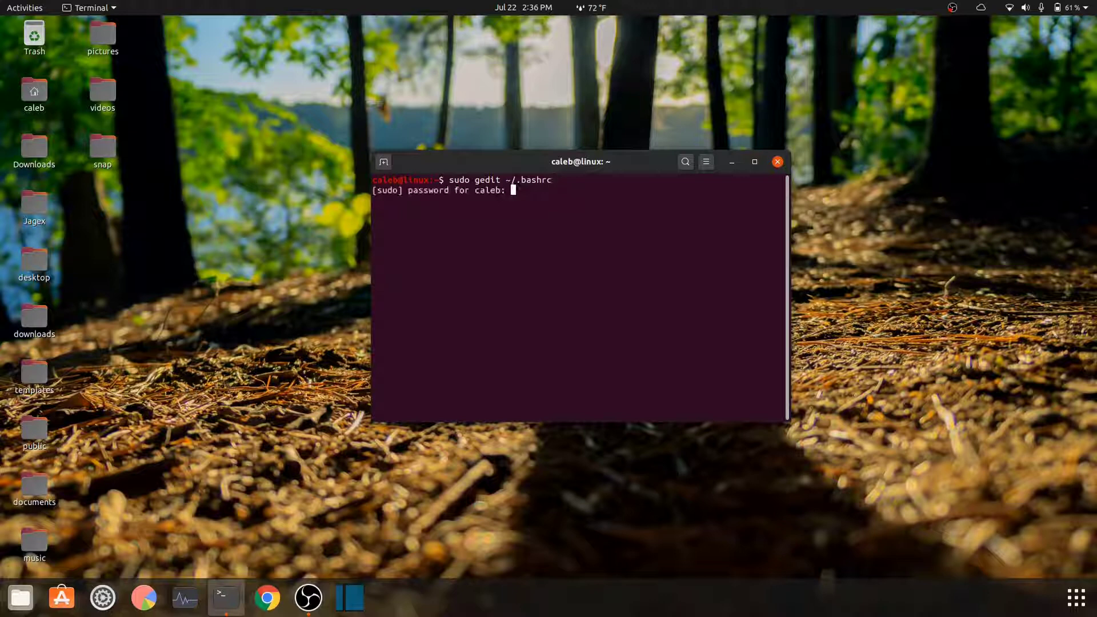
{"action": "key", "text": "Return"}
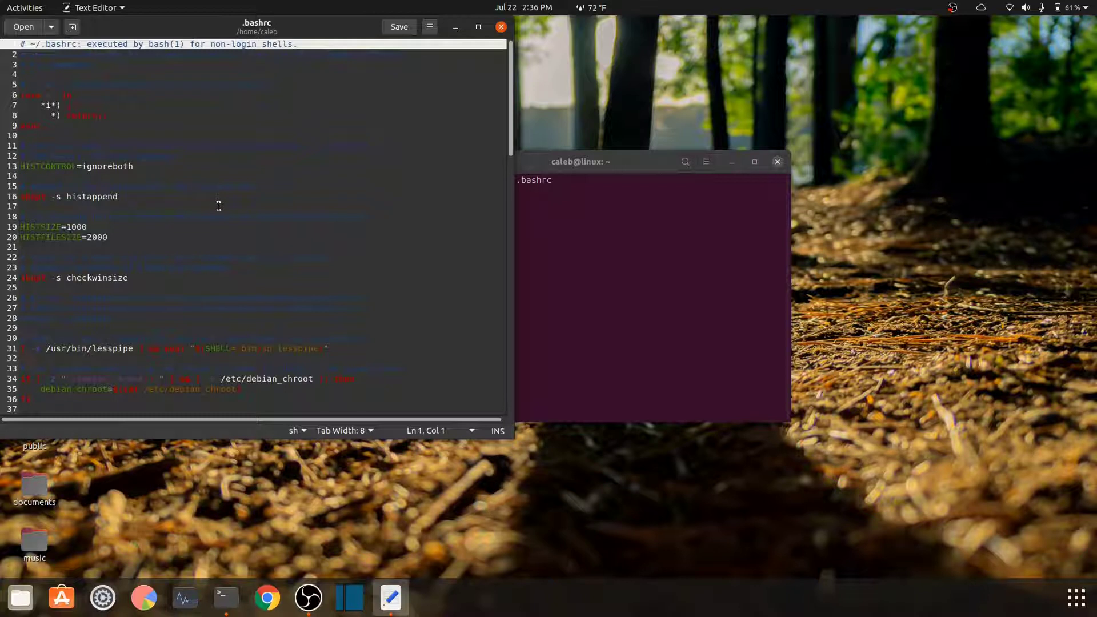
{"action": "mouse_move", "coordinate": [252, 203]}
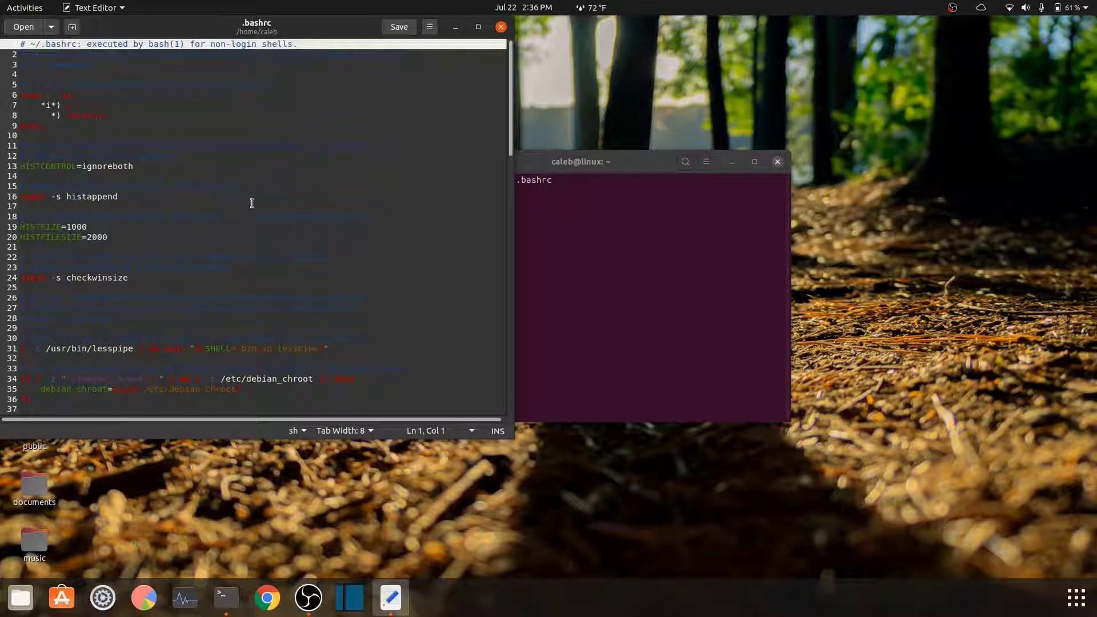
{"action": "mouse_move", "coordinate": [306, 161]}
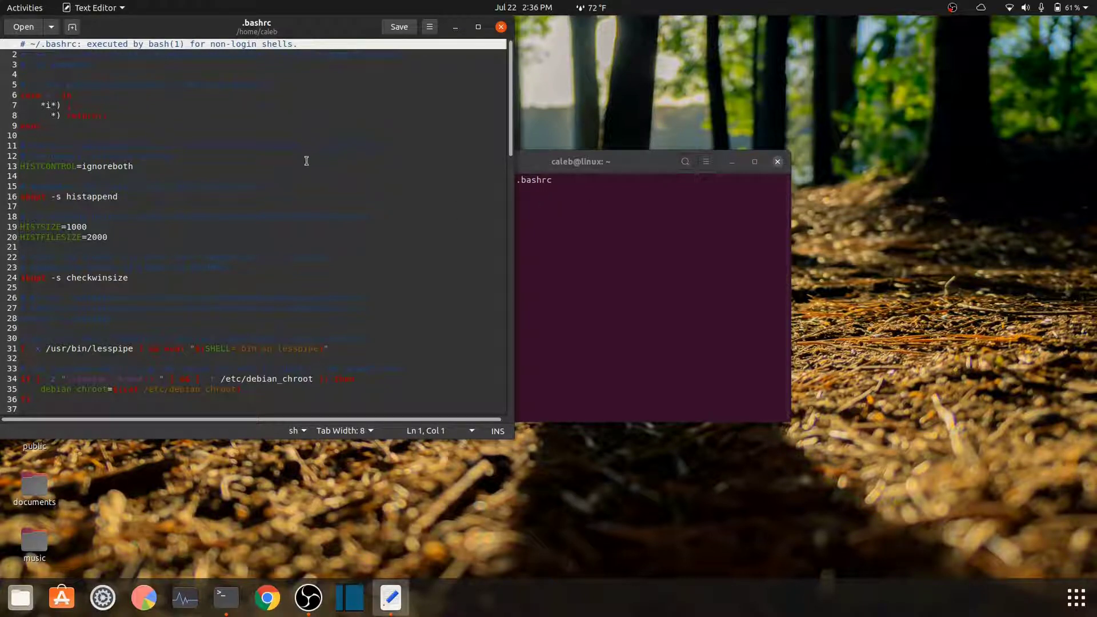
Scroll .bashrc down to the colour prompt section containing the PS1 line.
{"action": "scroll", "scroll_direction": "down", "scroll_amount": 3}
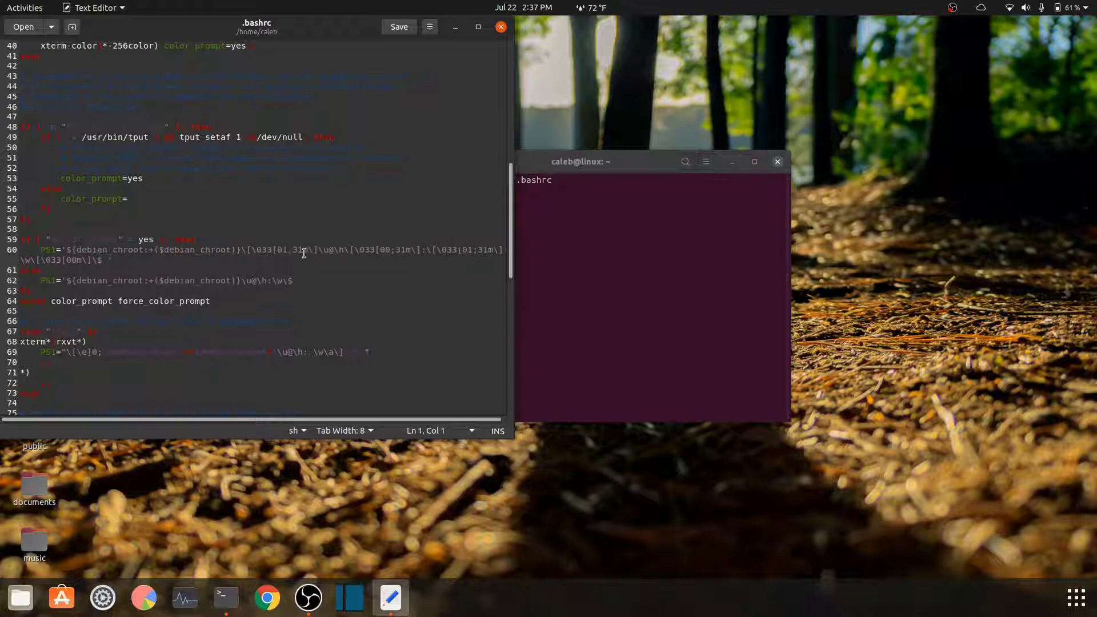
{"action": "mouse_move", "coordinate": [372, 261]}
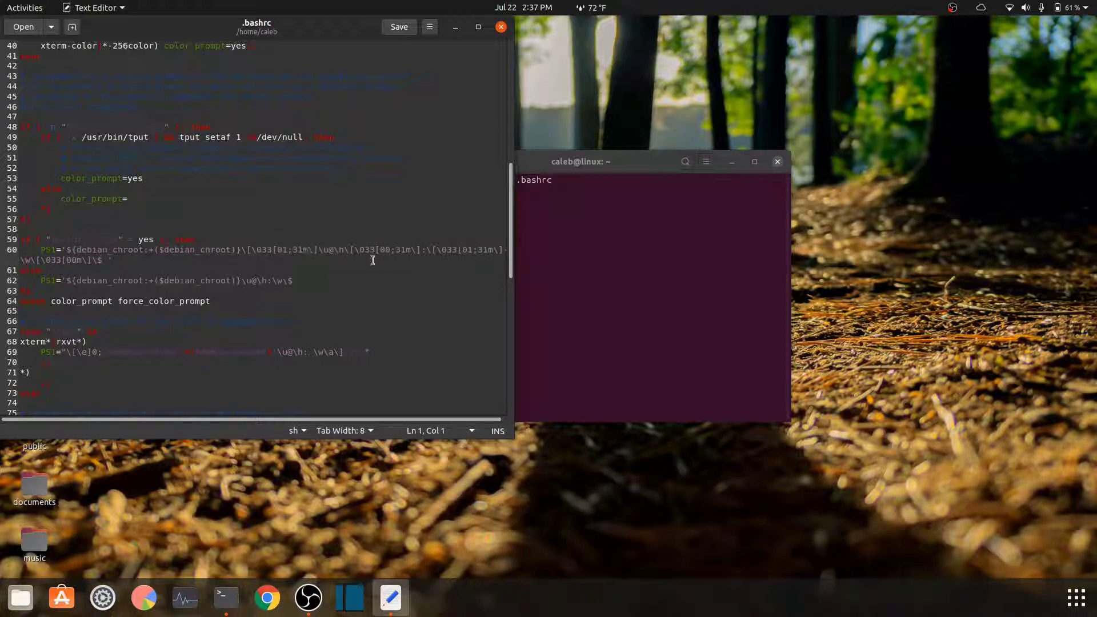
{"action": "mouse_move", "coordinate": [264, 259]}
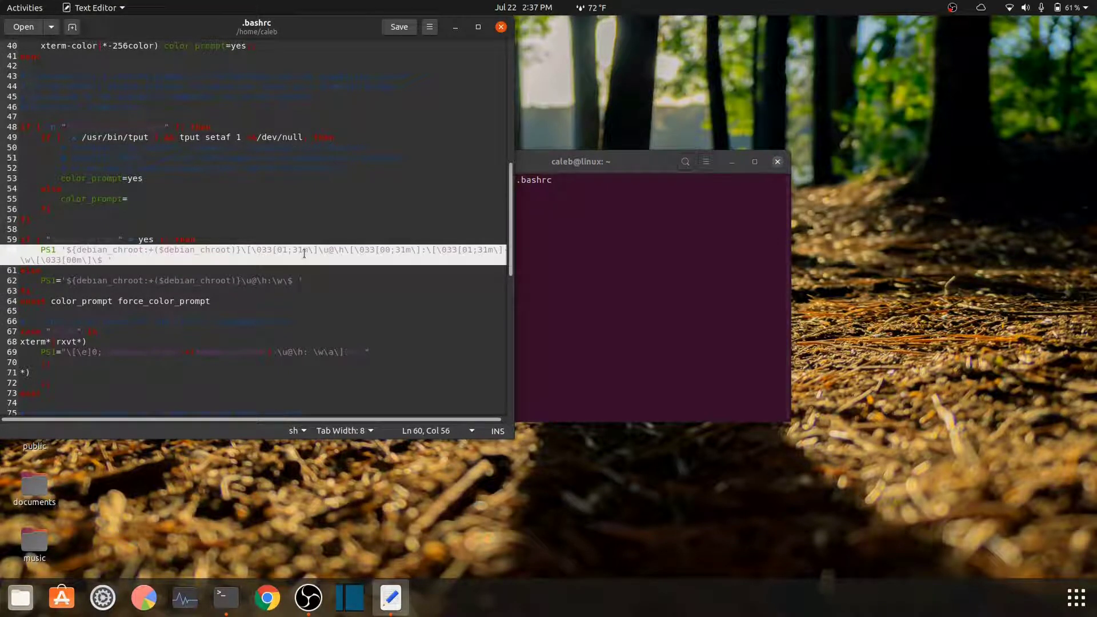
Change the PS1 codes to 01;32m for the username and 00;31m for output, and save.
{"action": "key", "text": "Backspace"}
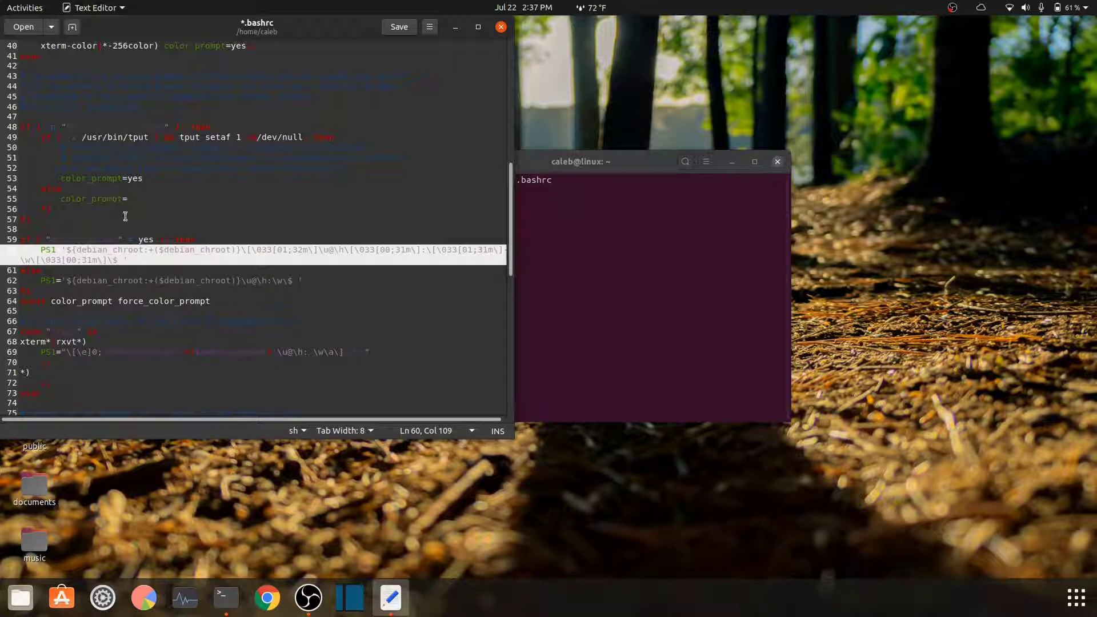
{"action": "left_click", "coordinate": [399, 27]}
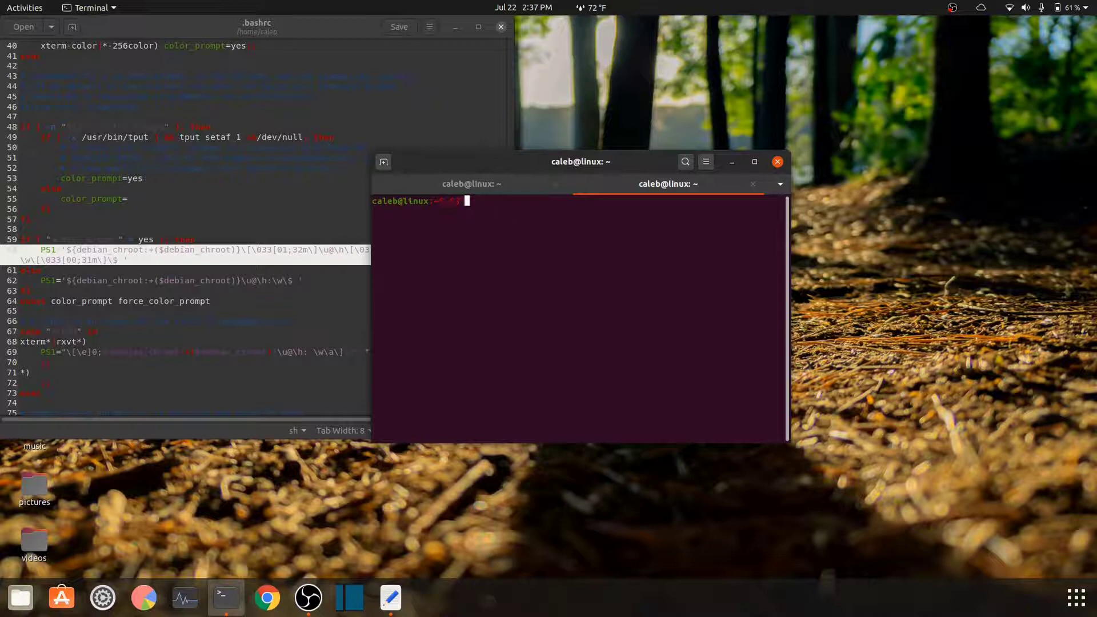
Run bogus command 'fjks' to see red output, then close the old tab and gedit.
{"action": "type", "text": "fjks"}
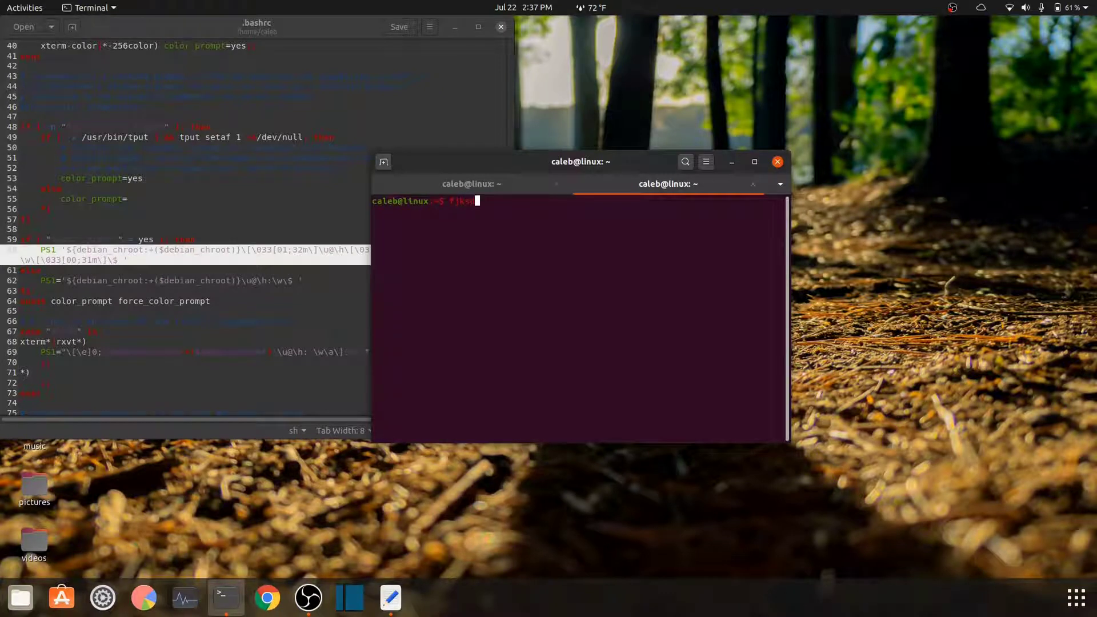
{"action": "key", "text": "Return"}
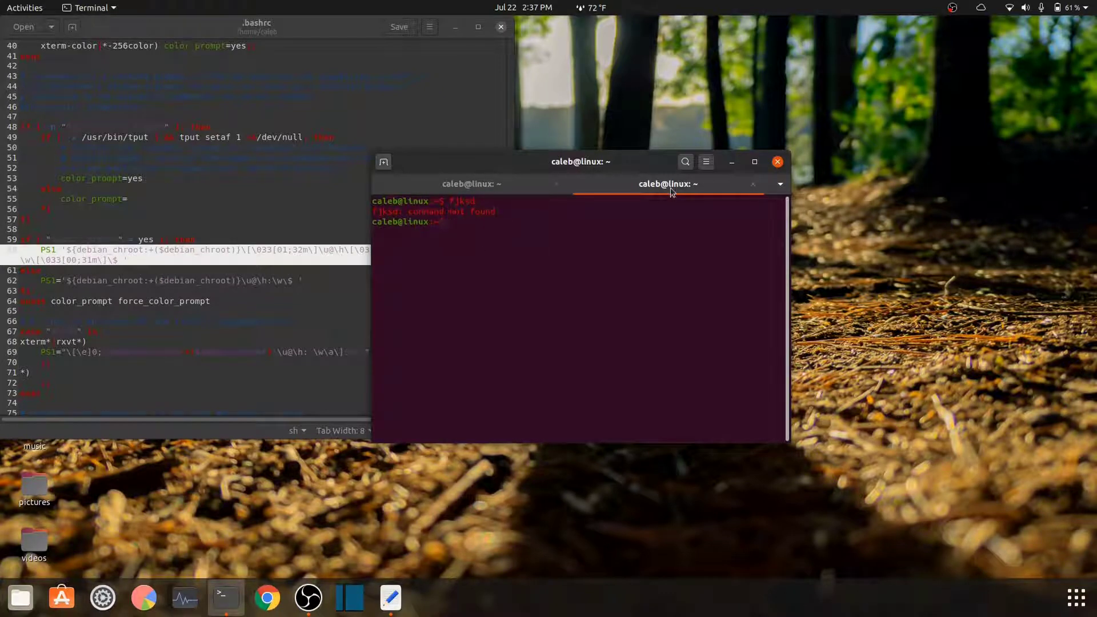
{"action": "left_click", "coordinate": [776, 162]}
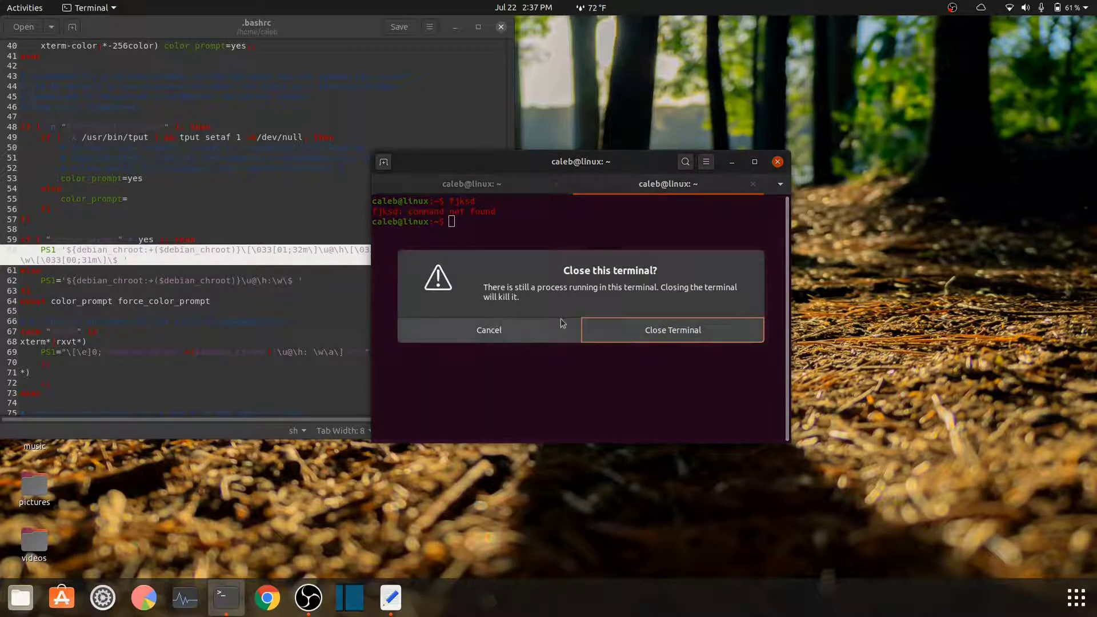
{"action": "left_click", "coordinate": [489, 329]}
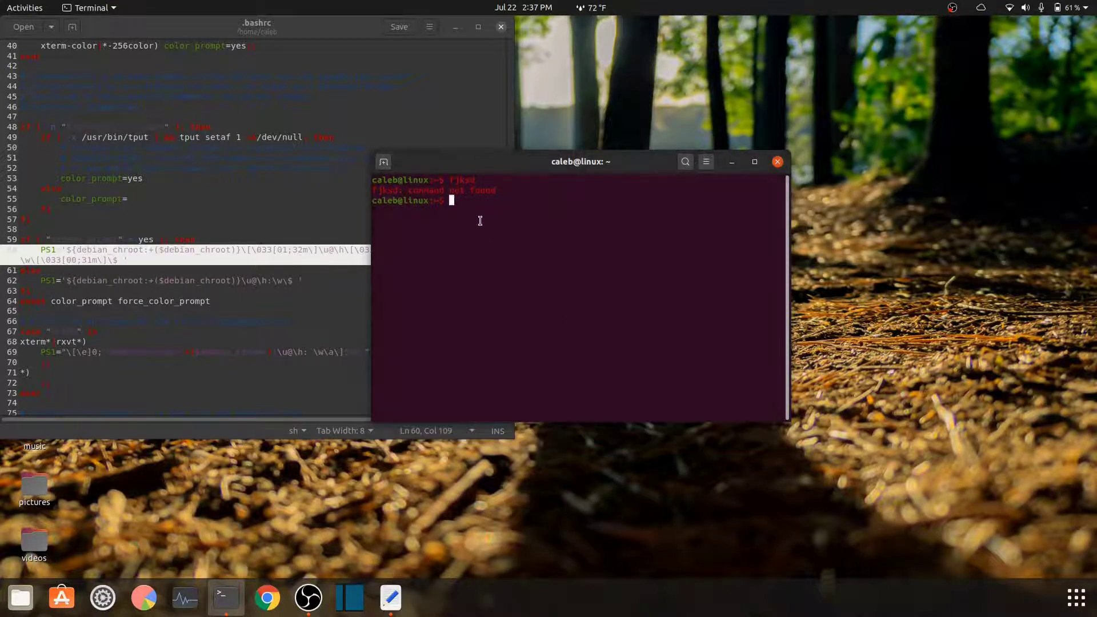
{"action": "type", "text": "sudo"}
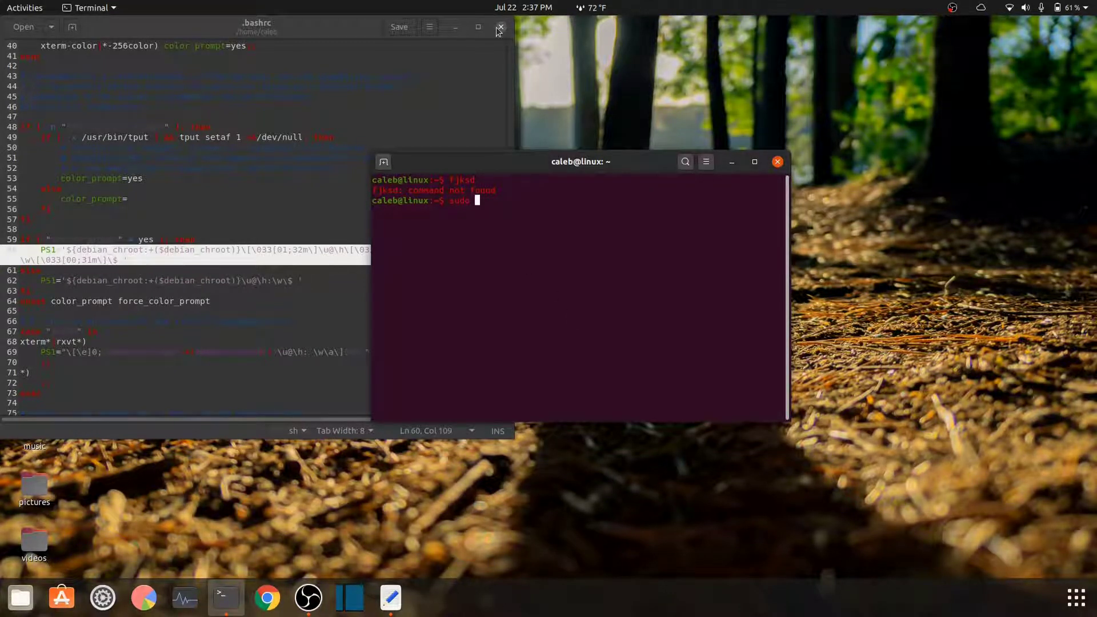
{"action": "left_click", "coordinate": [500, 27]}
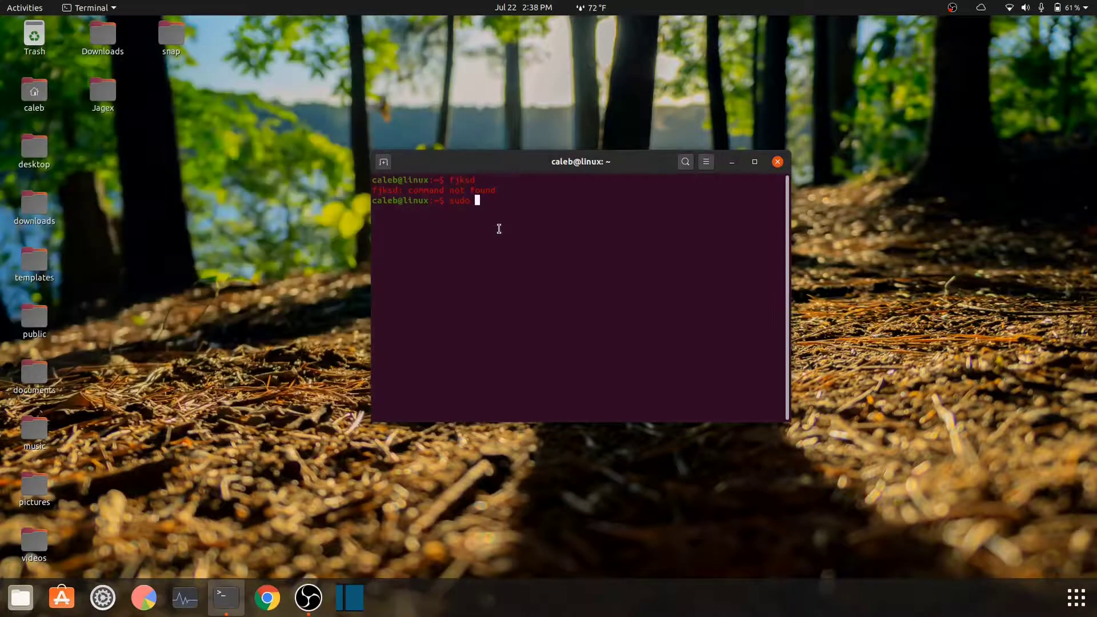
Relaunch gedit on ~/.bashrc with sudo.
{"action": "type", "text": "gedit ~/.bashrc"}
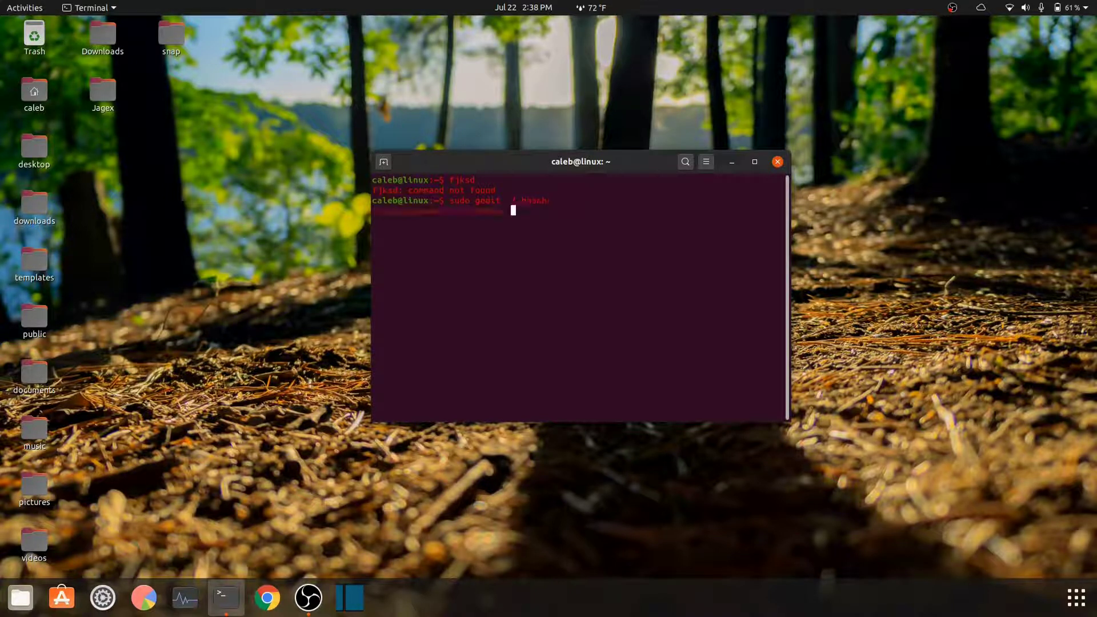
{"action": "key", "text": "Return"}
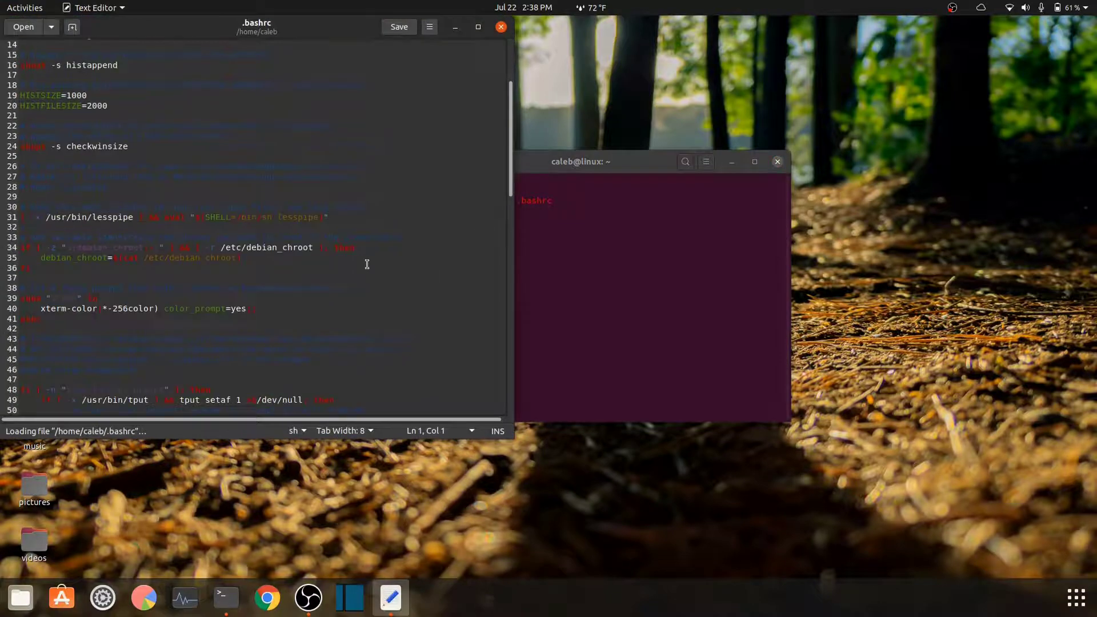
Scroll .bashrc down to the PS1 line to restore its original colour codes.
{"action": "scroll", "scroll_direction": "down", "scroll_amount": 3}
{"action": "type", "text": "fjkdsj"}
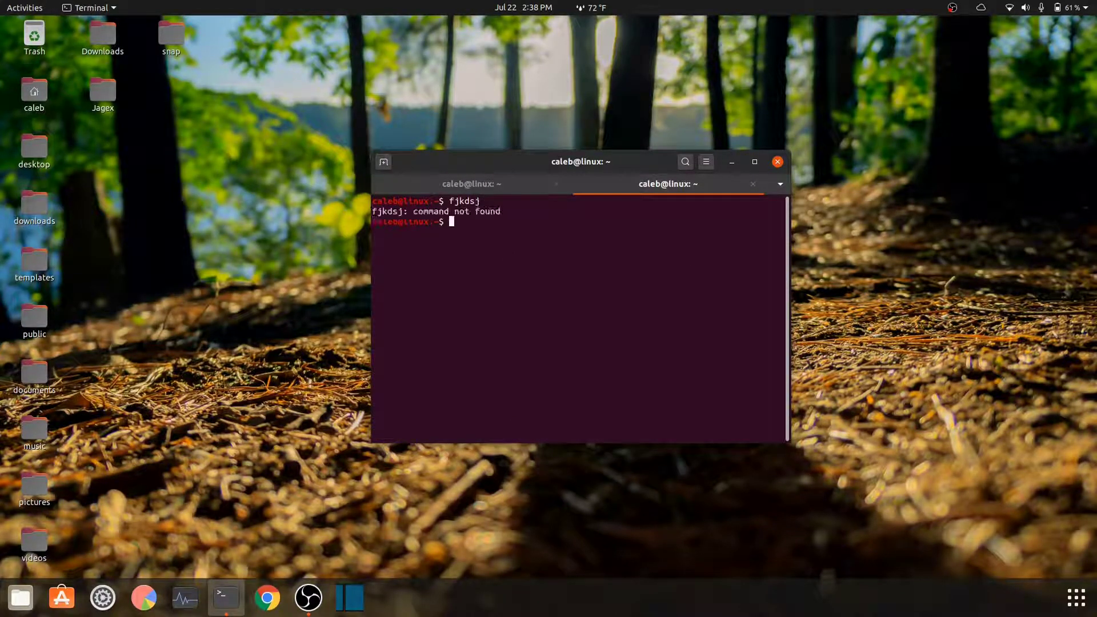
{"action": "mouse_move", "coordinate": [508, 258]}
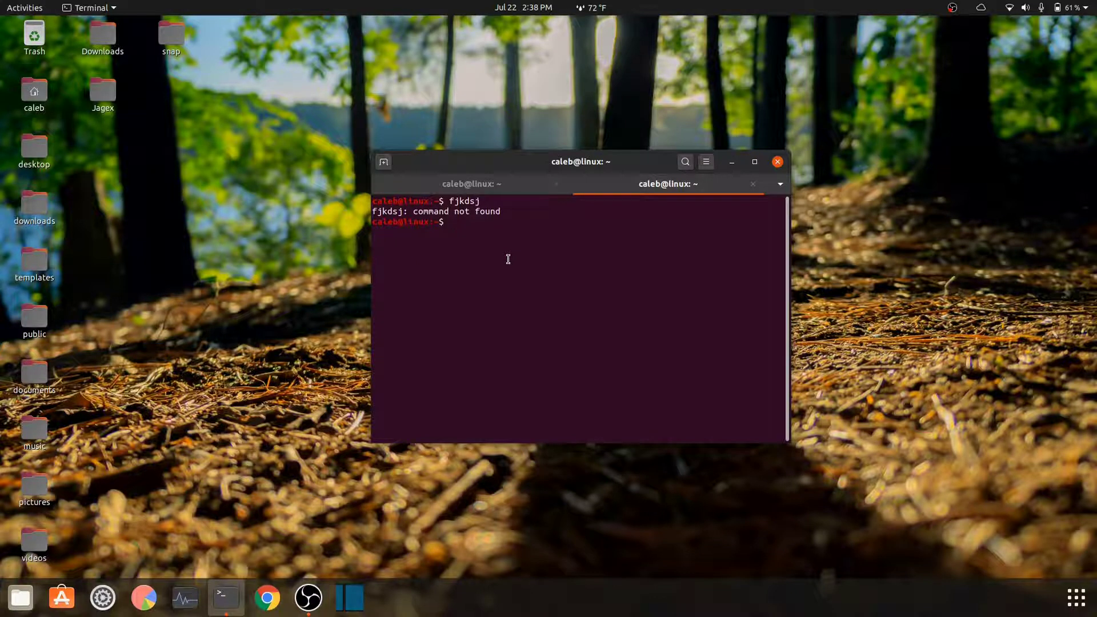